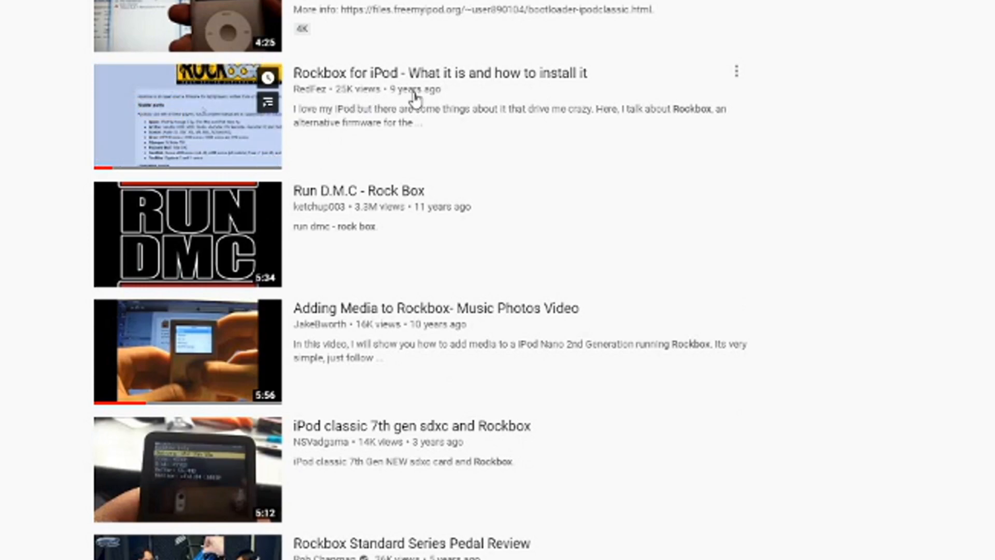
scroll(down, 3)
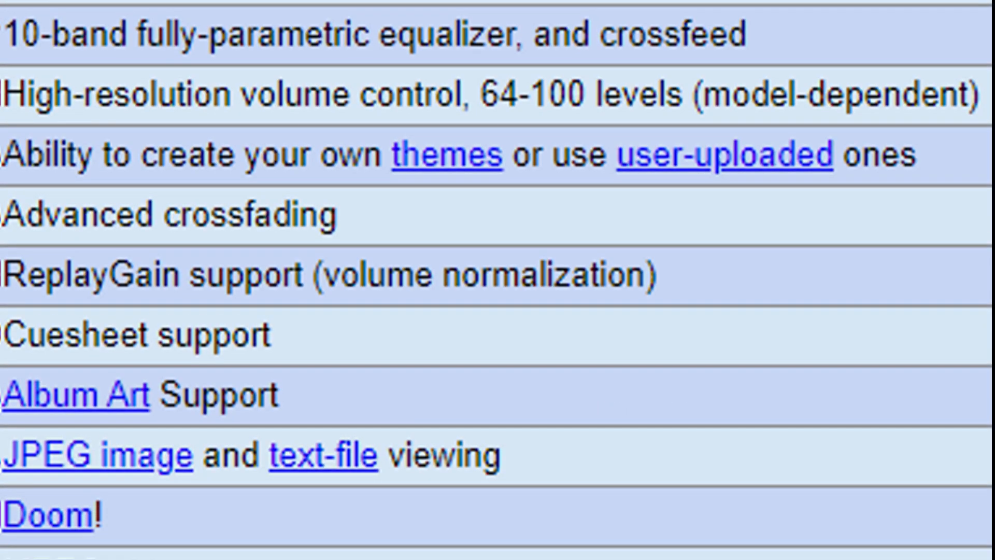
scroll(down, 3)
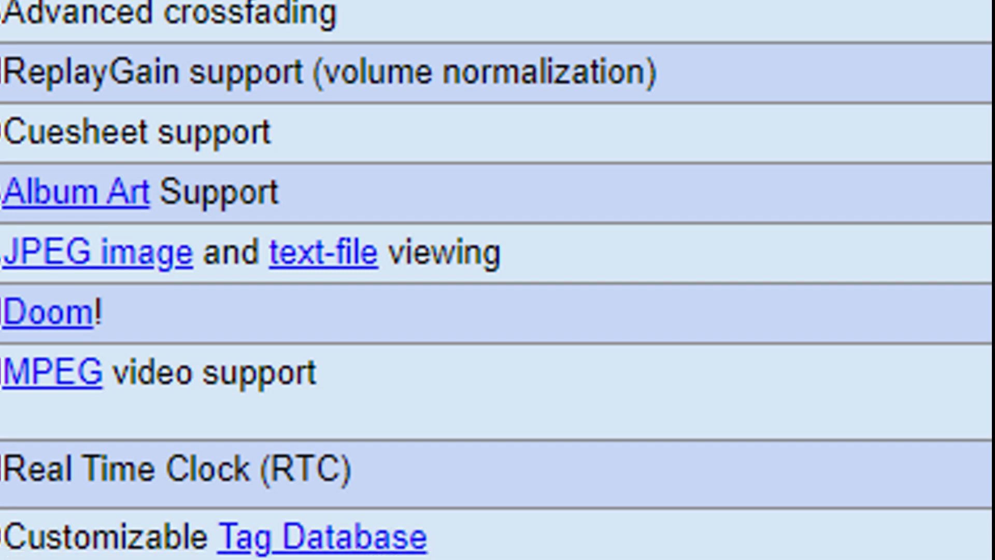
scroll(down, 3)
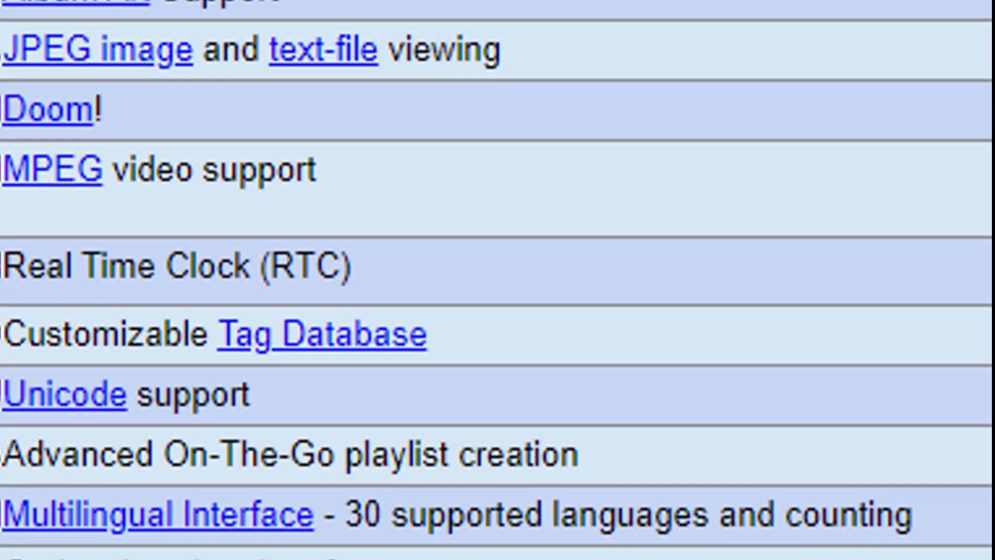